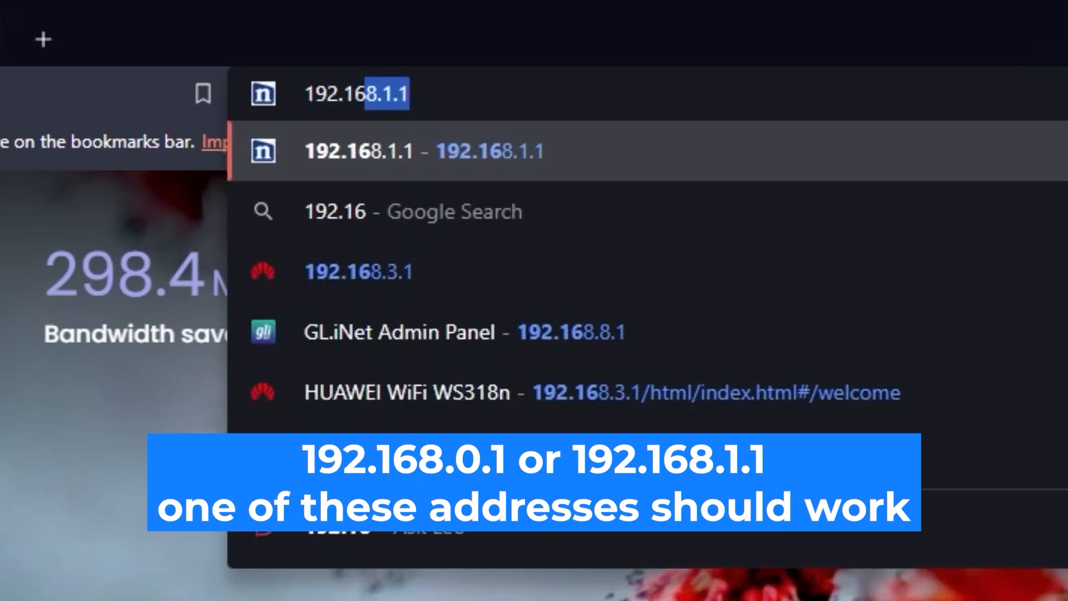
# - Go to the router address 192.168.0.1 and begin entering the admin username
pyautogui.write('192.168.0.1')
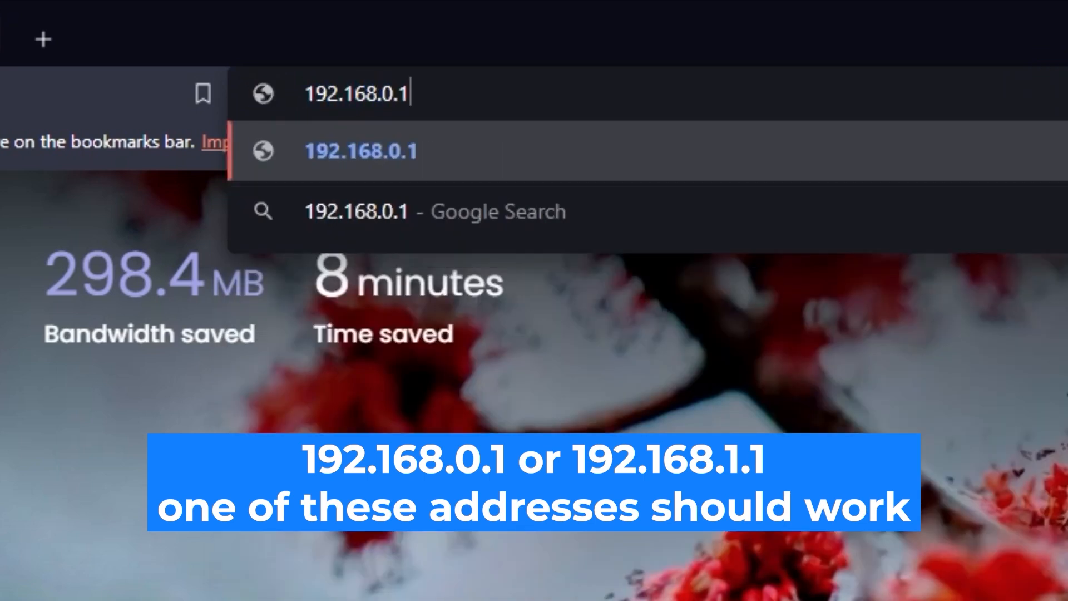
pyautogui.press('Enter')
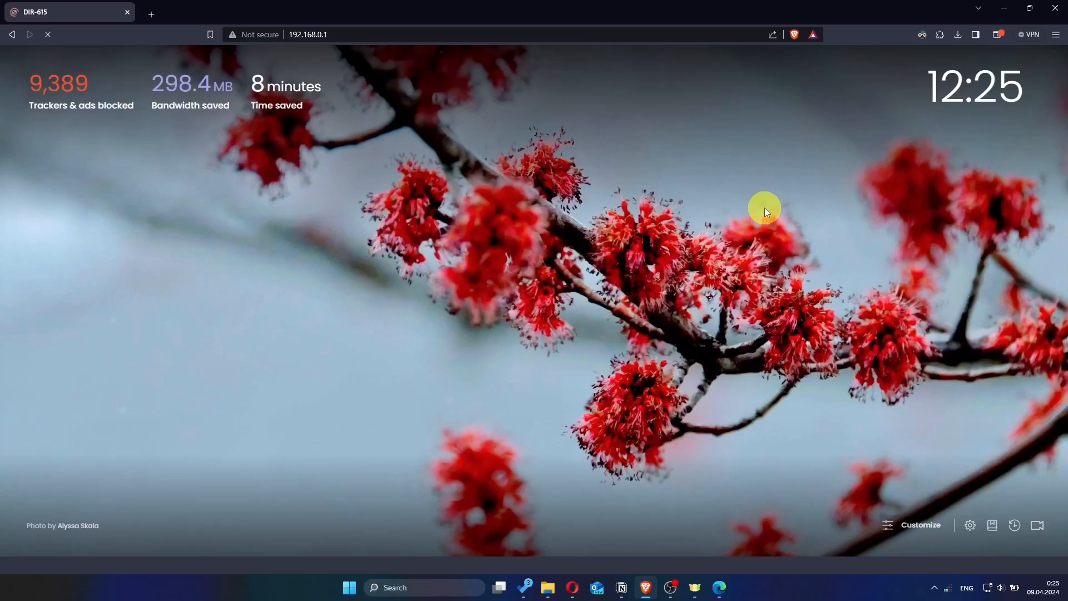
pyautogui.write('admin')
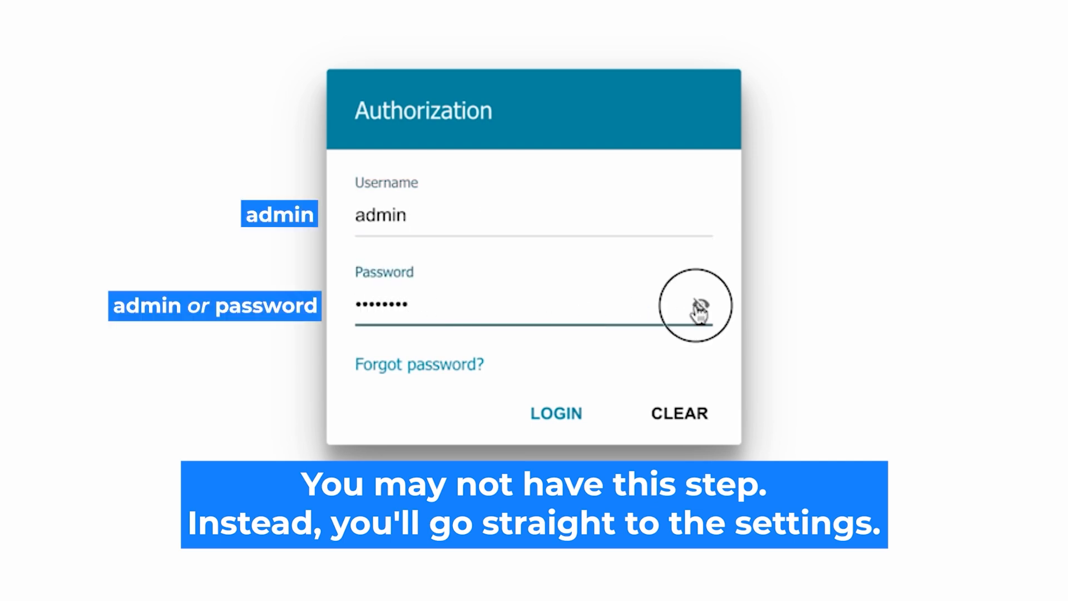
# - Sign in as admin with the password, revealing it first to check the entry
pyautogui.click(699, 305)
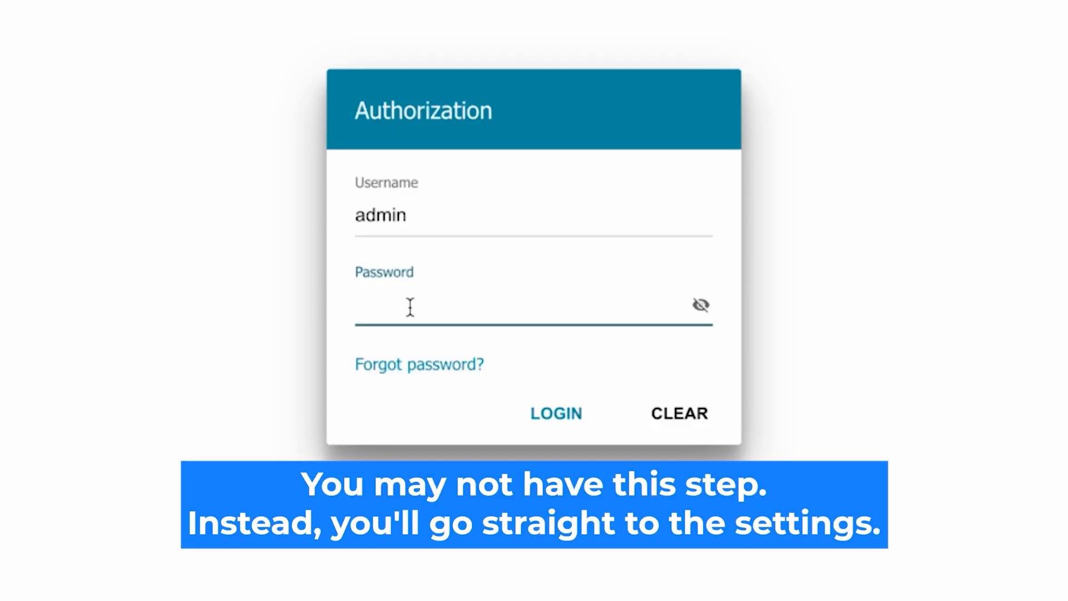
pyautogui.write('password')
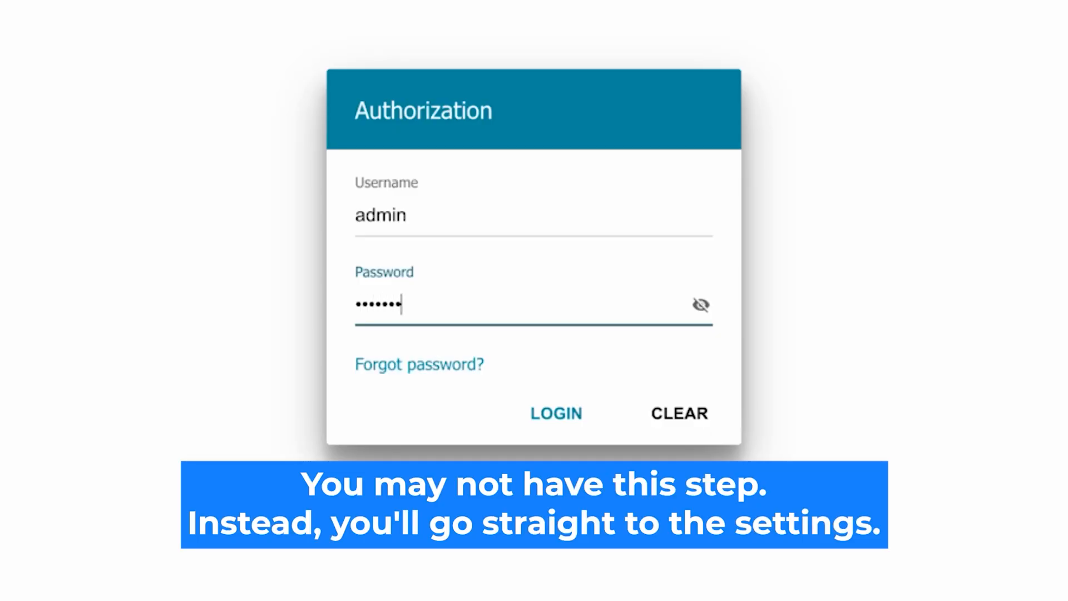
pyautogui.click(699, 305)
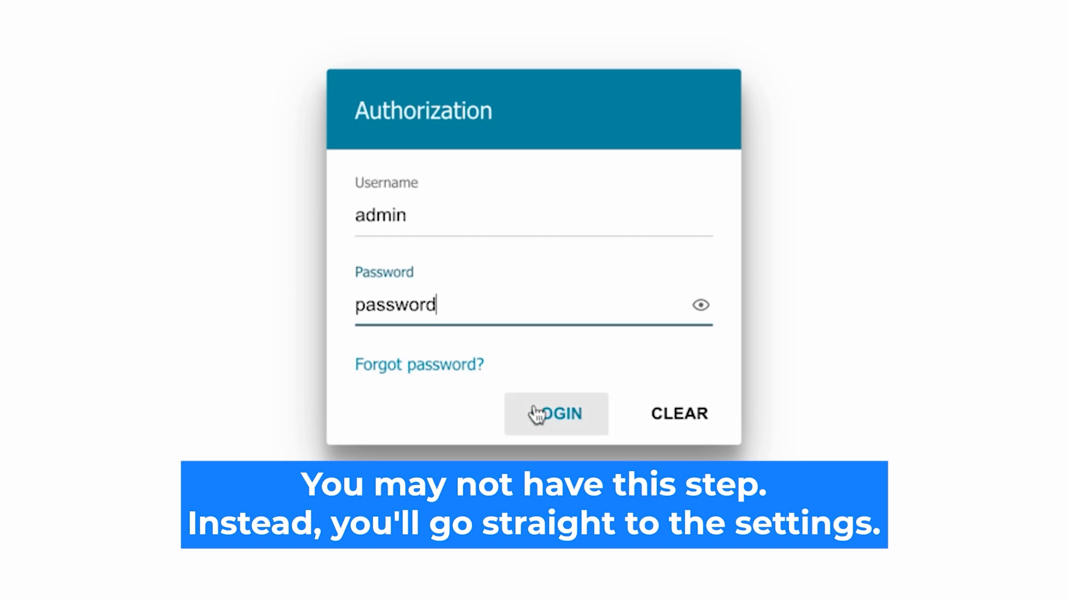
pyautogui.click(556, 413)
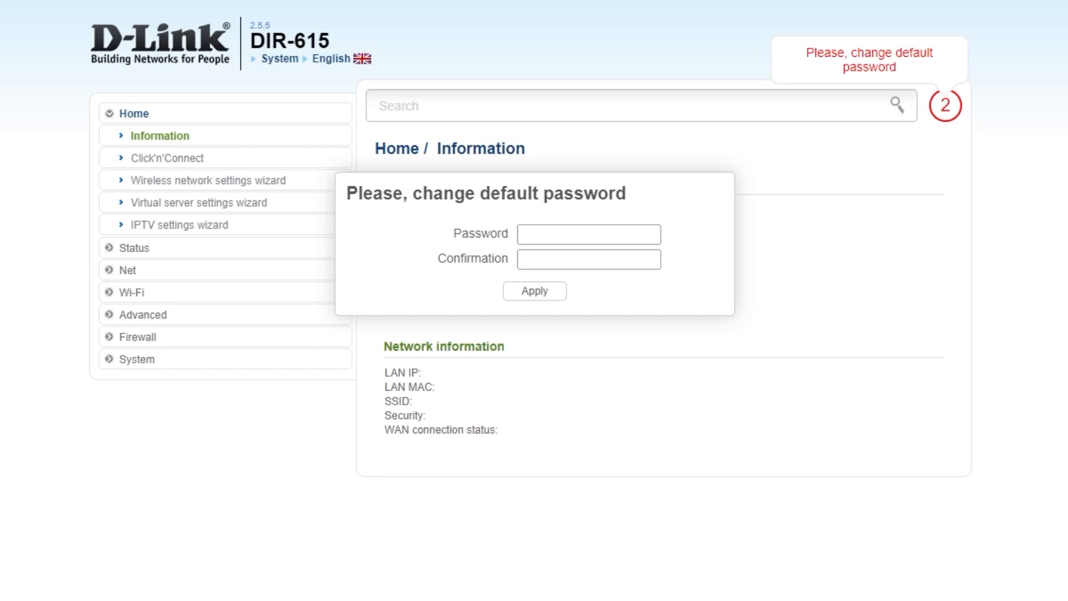
# - Enter and confirm a new admin password in the change-default-password dialog and apply it
pyautogui.click(534, 290)
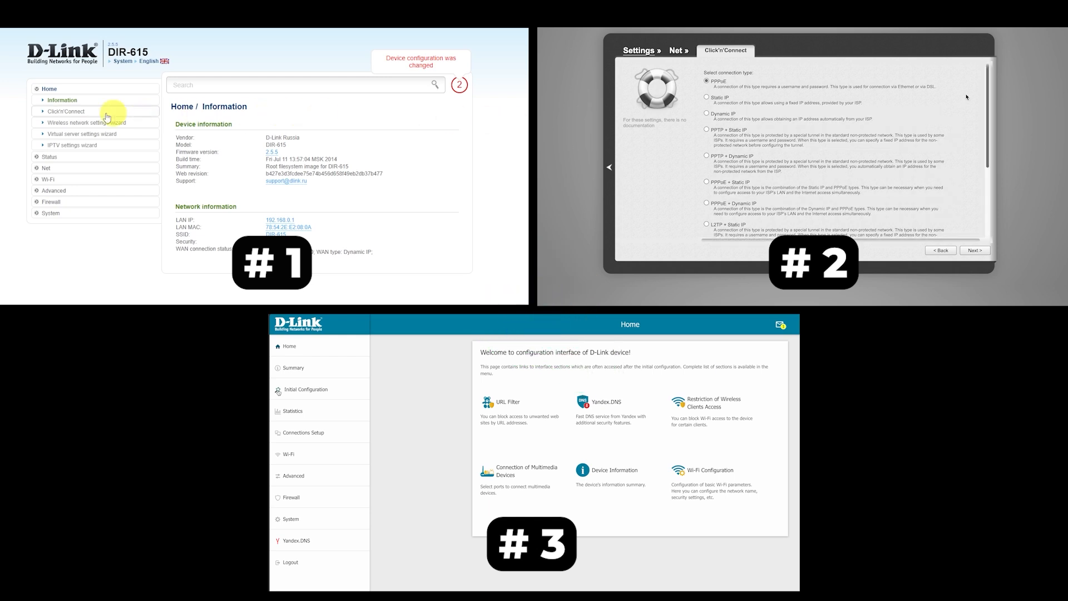
pyautogui.click(66, 111)
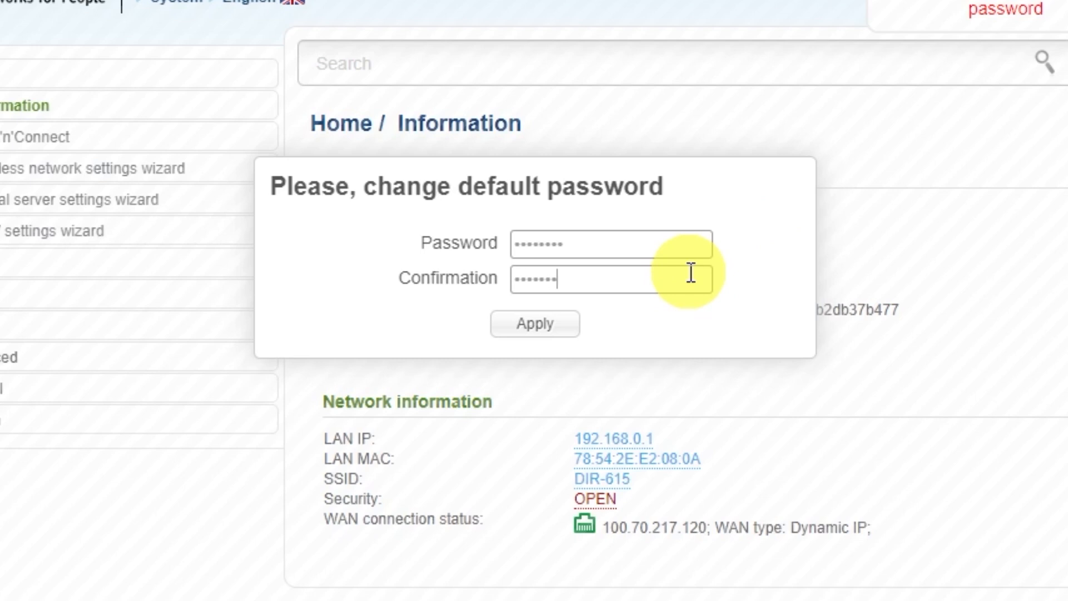
pyautogui.click(535, 323)
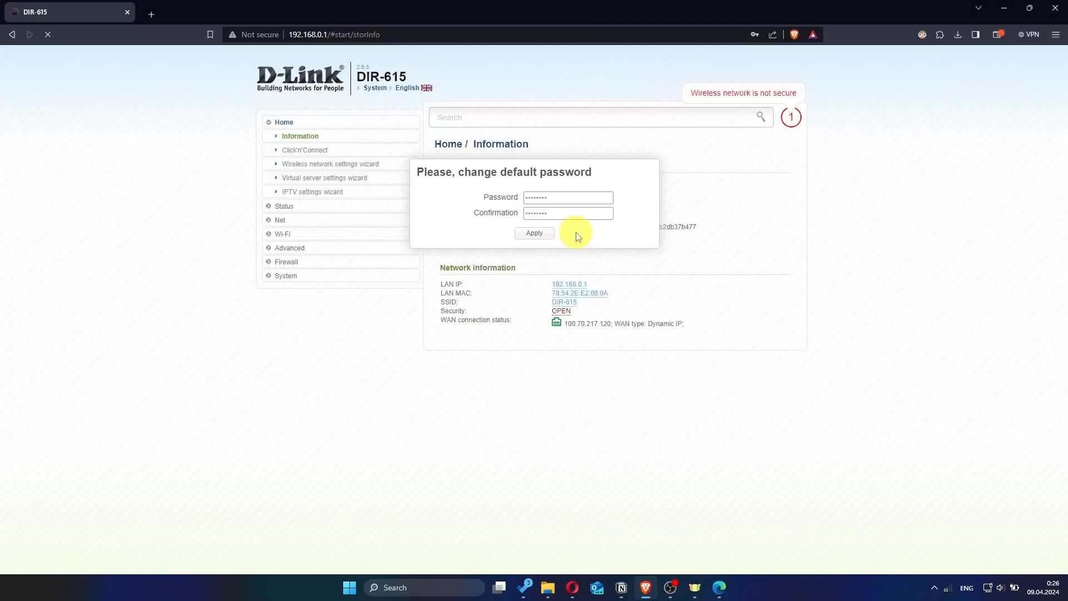
pyautogui.click(534, 232)
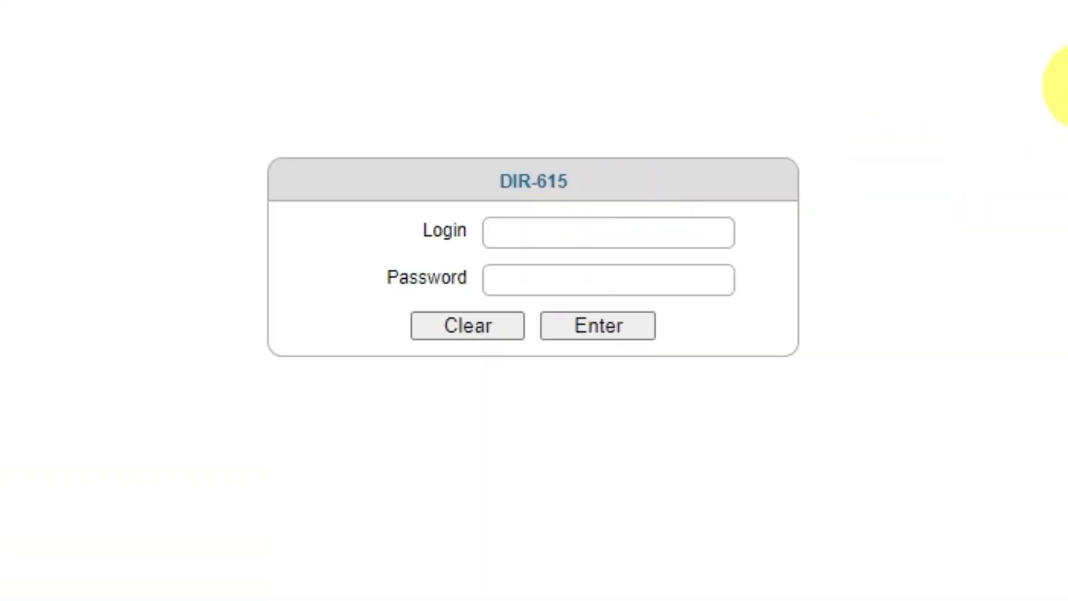
# - Log back in as admin using the newly set password
pyautogui.write('admin')
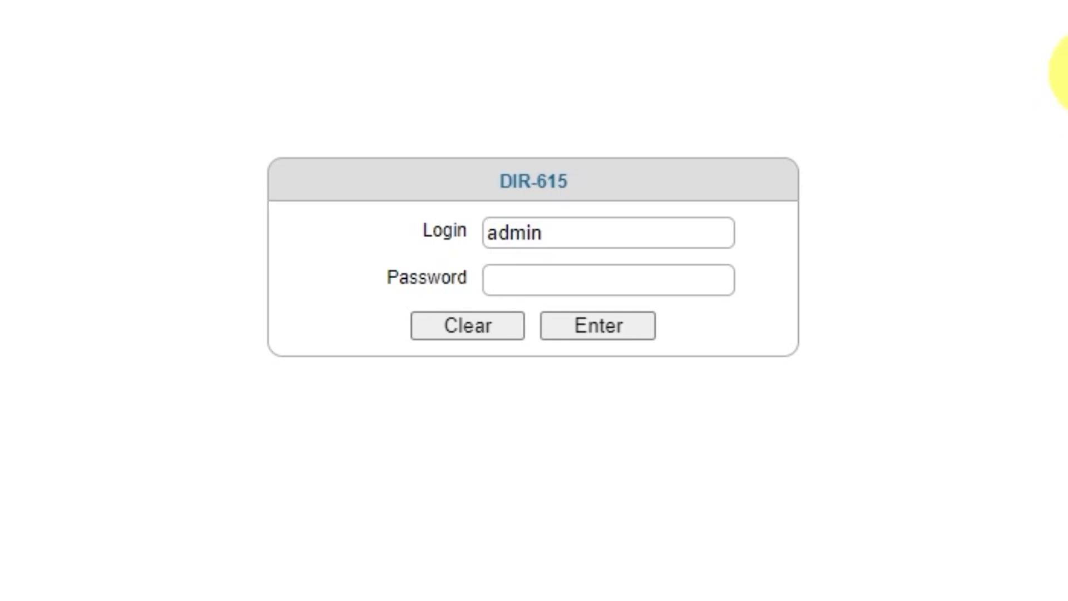
pyautogui.write('••')
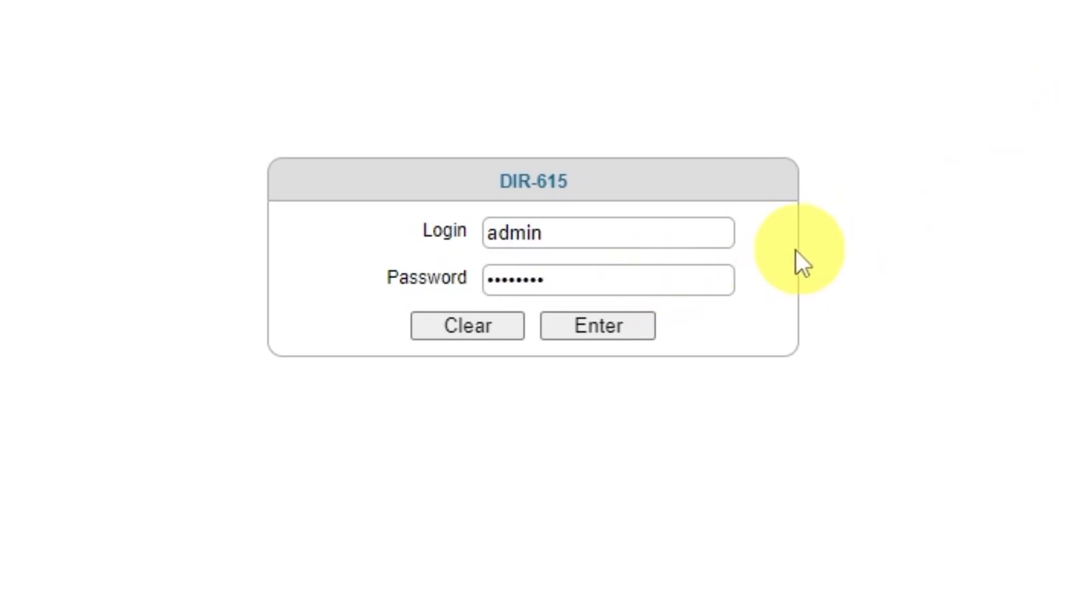
pyautogui.click(597, 326)
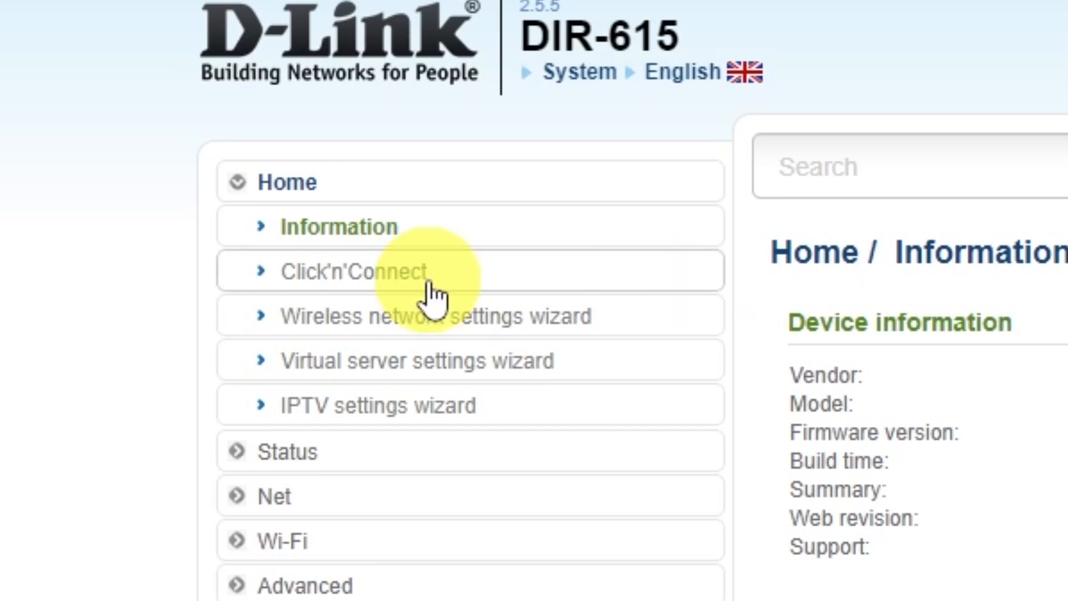
# - Launch the Click'n'Connect wizard and continue past the cable connection screen
pyautogui.click(352, 272)
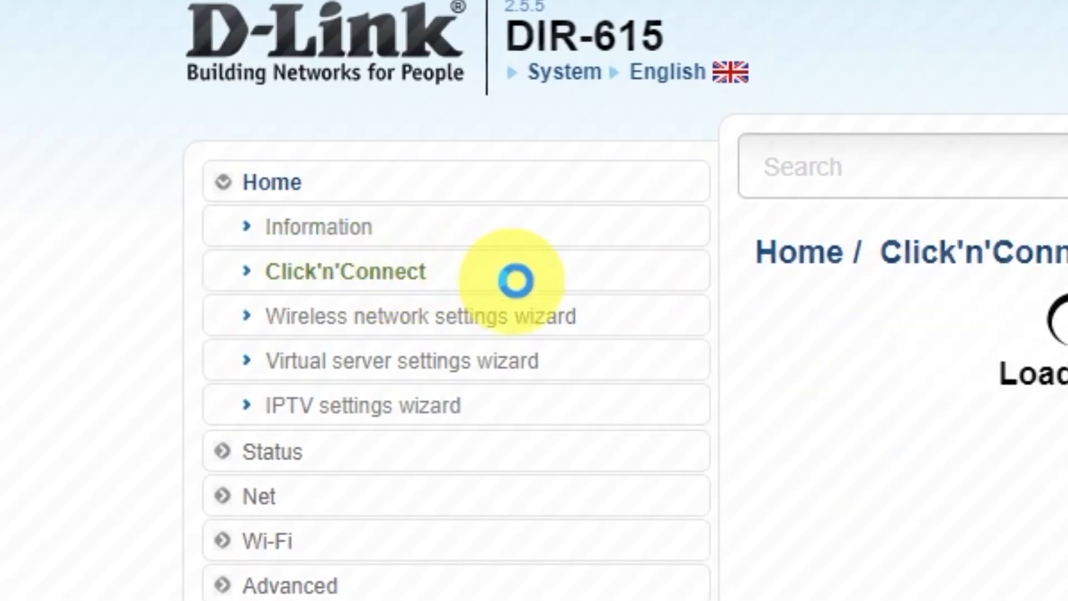
pyautogui.click(345, 272)
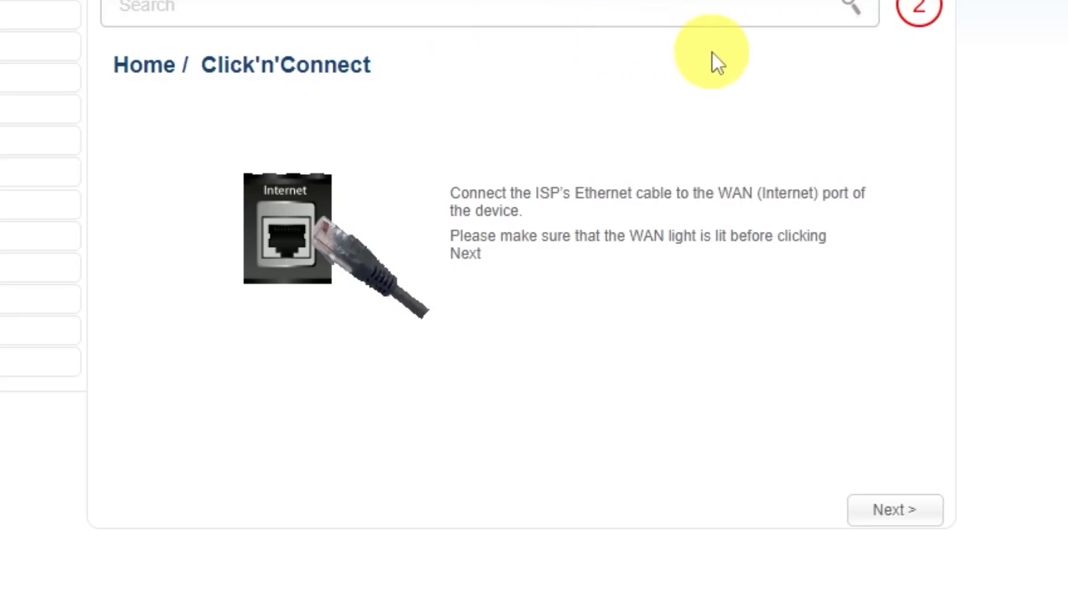
pyautogui.click(894, 509)
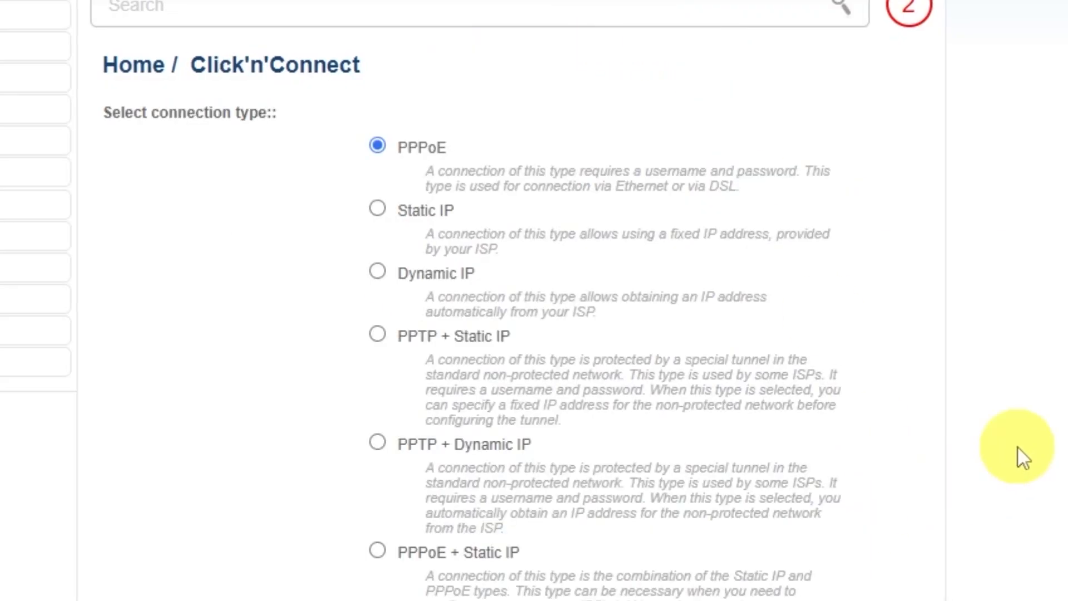
pyautogui.moveTo(641, 163)
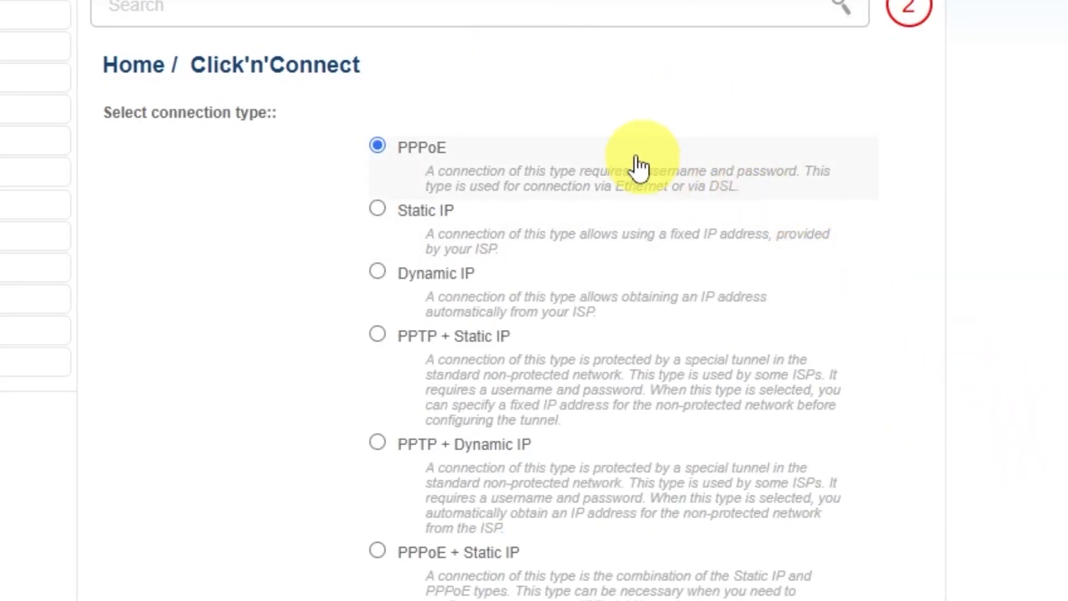
# - Select Dynamic IP as the internet connection type and proceed
pyautogui.scroll(-3)
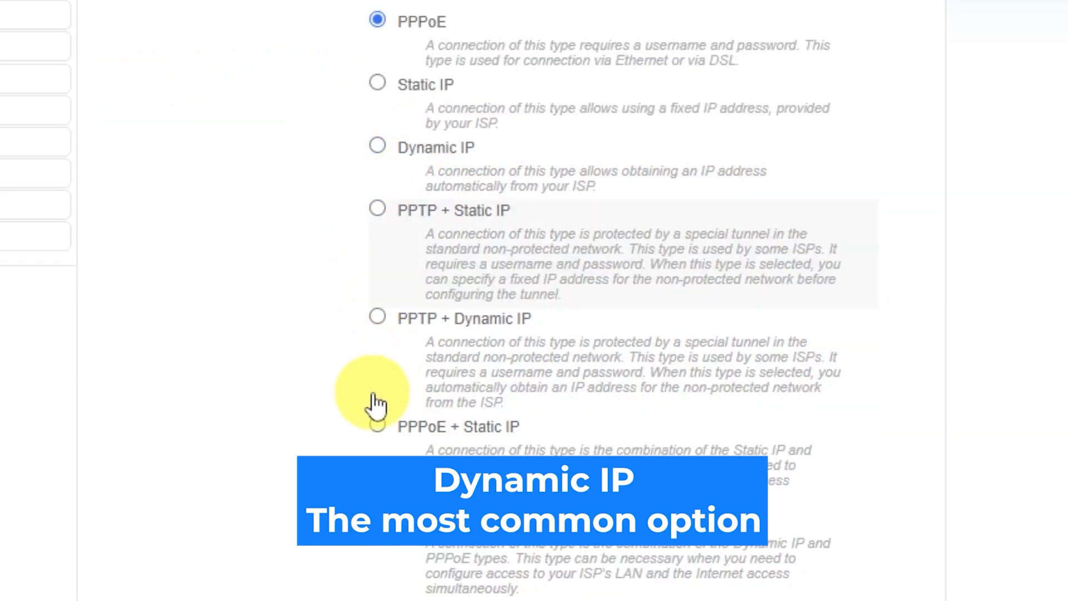
pyautogui.scroll(-3)
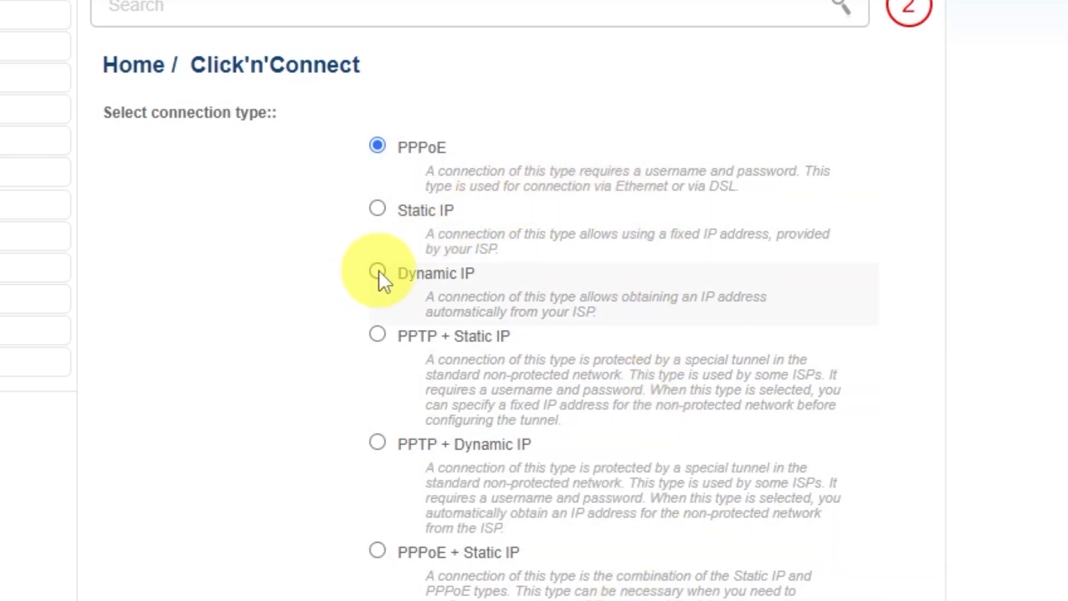
pyautogui.click(377, 273)
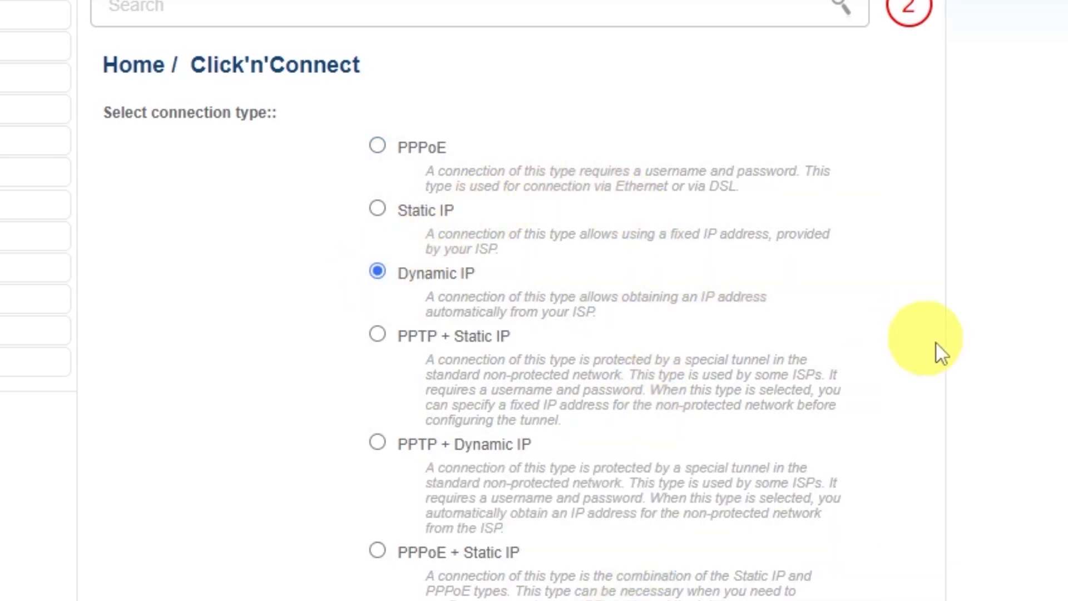
pyautogui.scroll(-3)
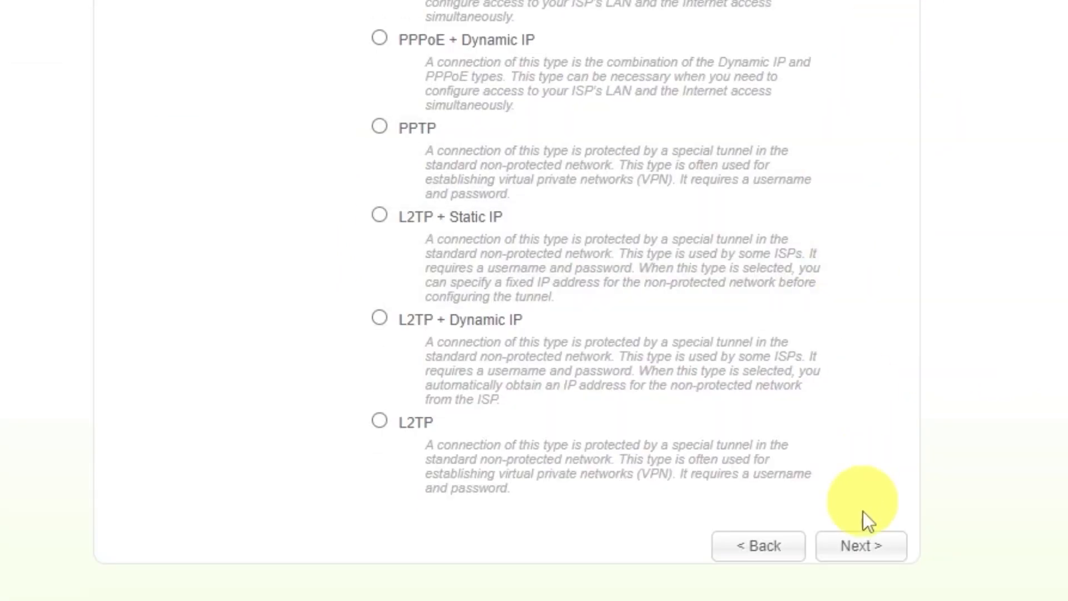
pyautogui.click(860, 545)
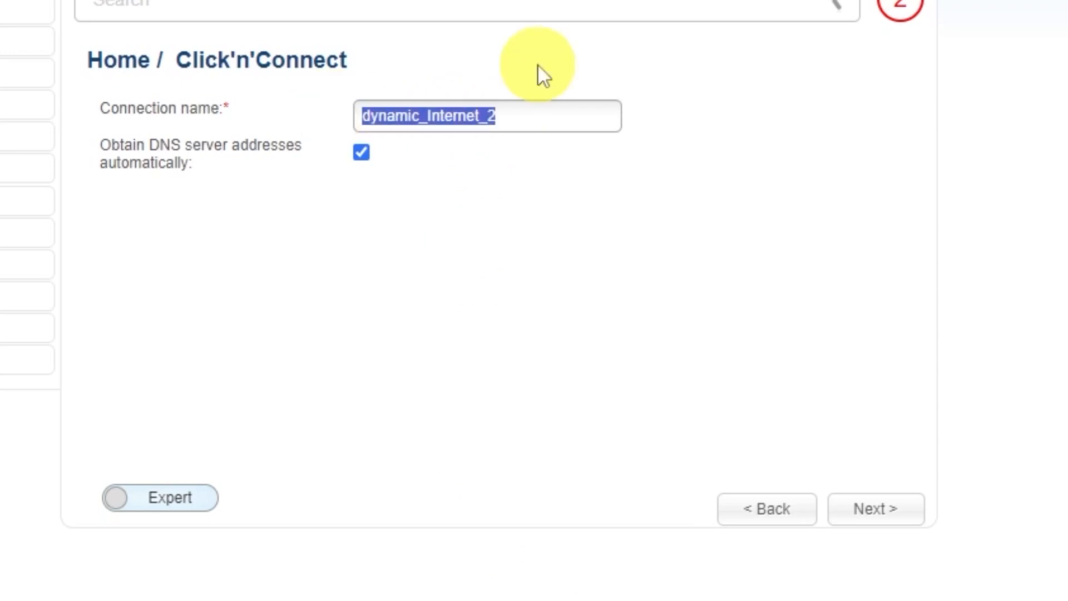
# - Name the connection d-link wifi with automatic DNS and apply the summary
pyautogui.write('d-link wifi')
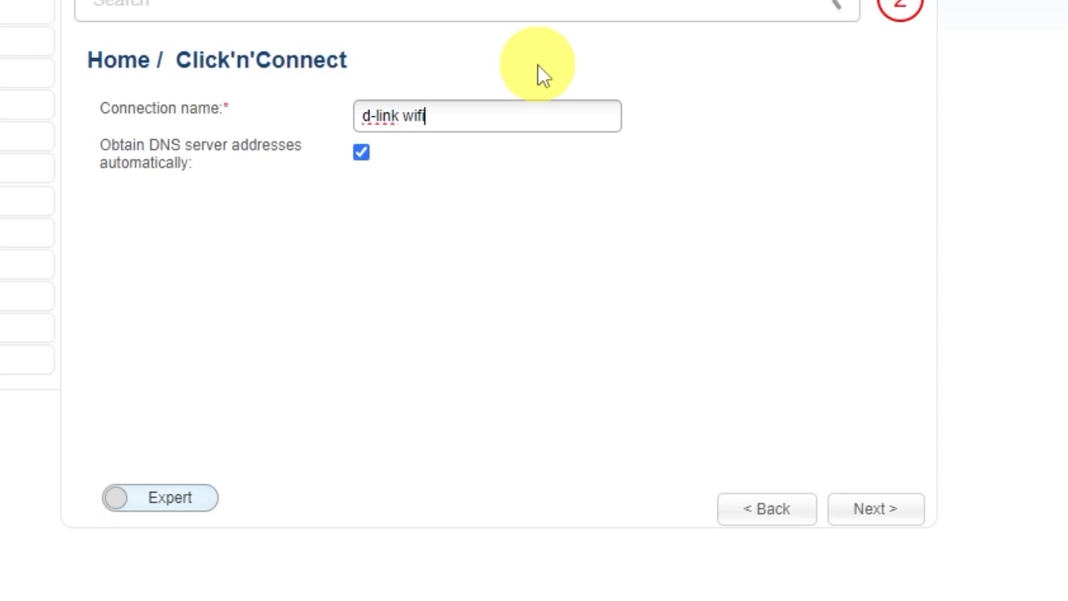
pyautogui.click(875, 508)
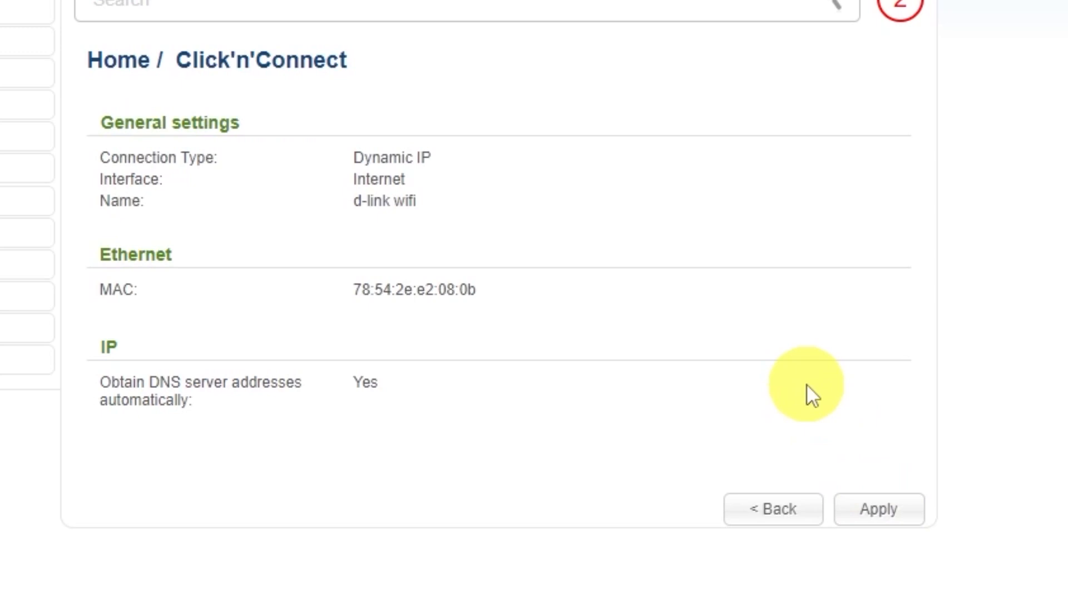
pyautogui.moveTo(787, 336)
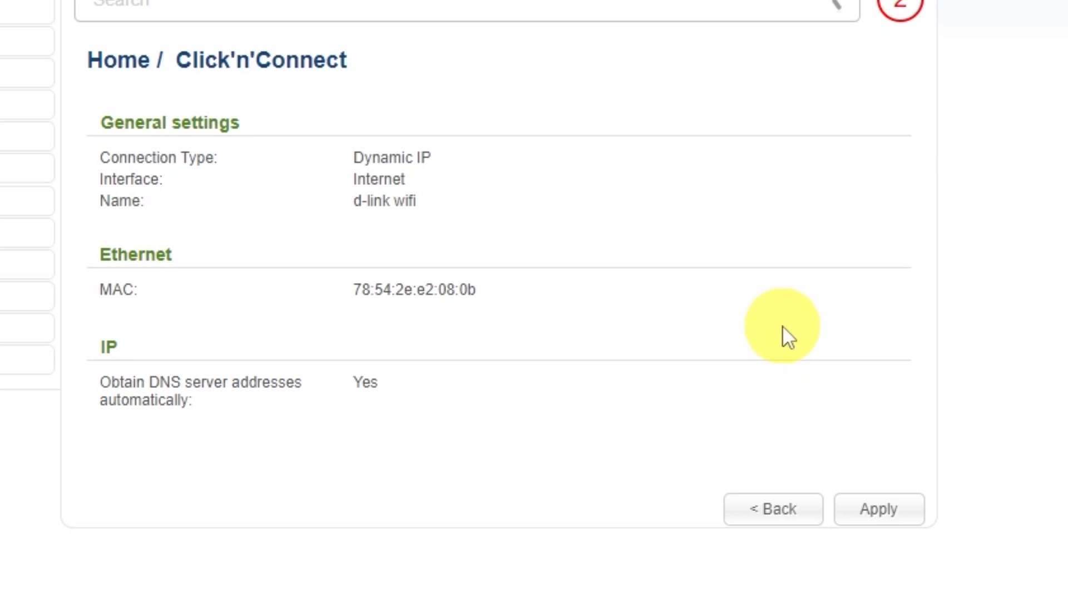
pyautogui.click(878, 508)
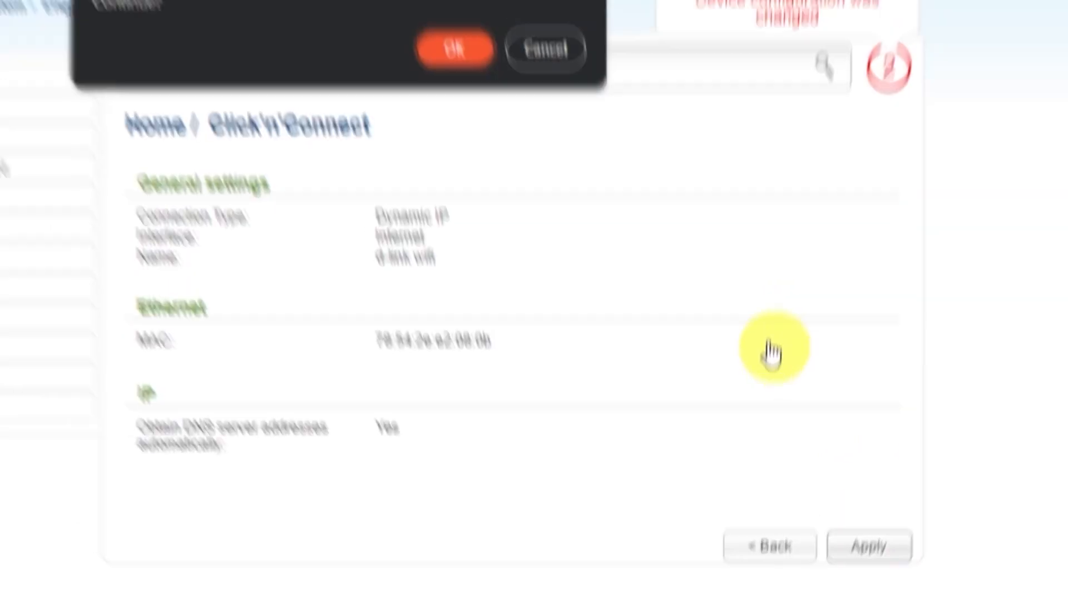
# - Confirm the connection, acknowledge the successful internet check, and continue to Wi-Fi setup
pyautogui.click(454, 50)
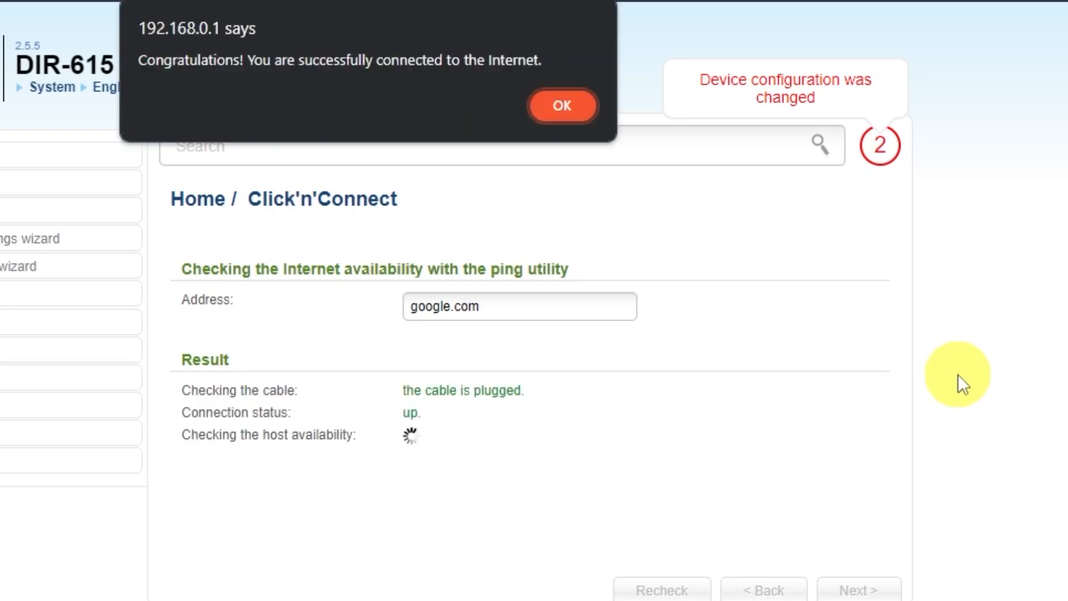
pyautogui.click(562, 107)
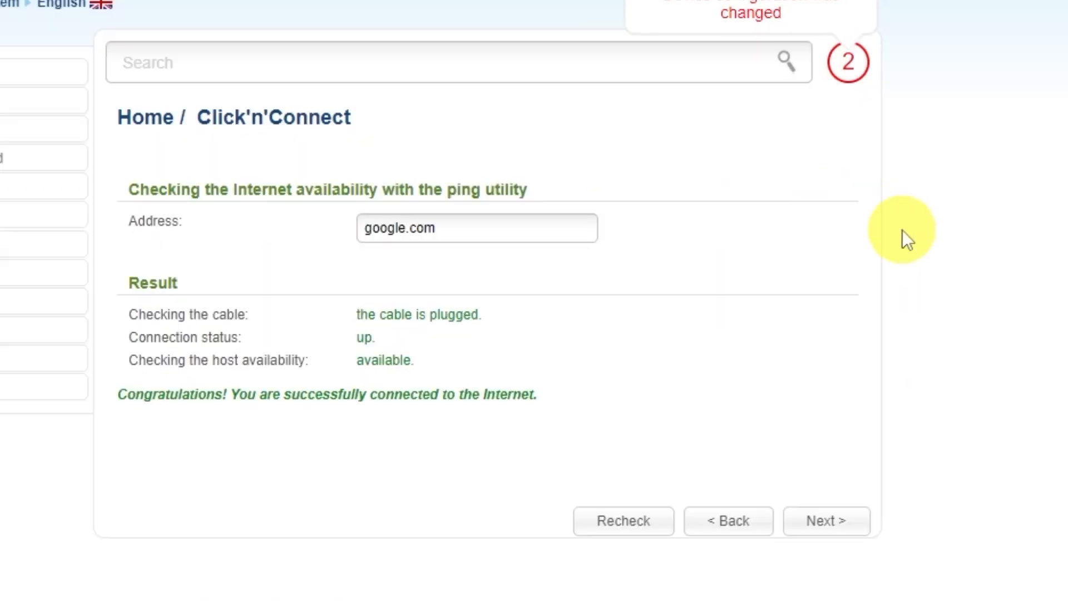
pyautogui.click(826, 520)
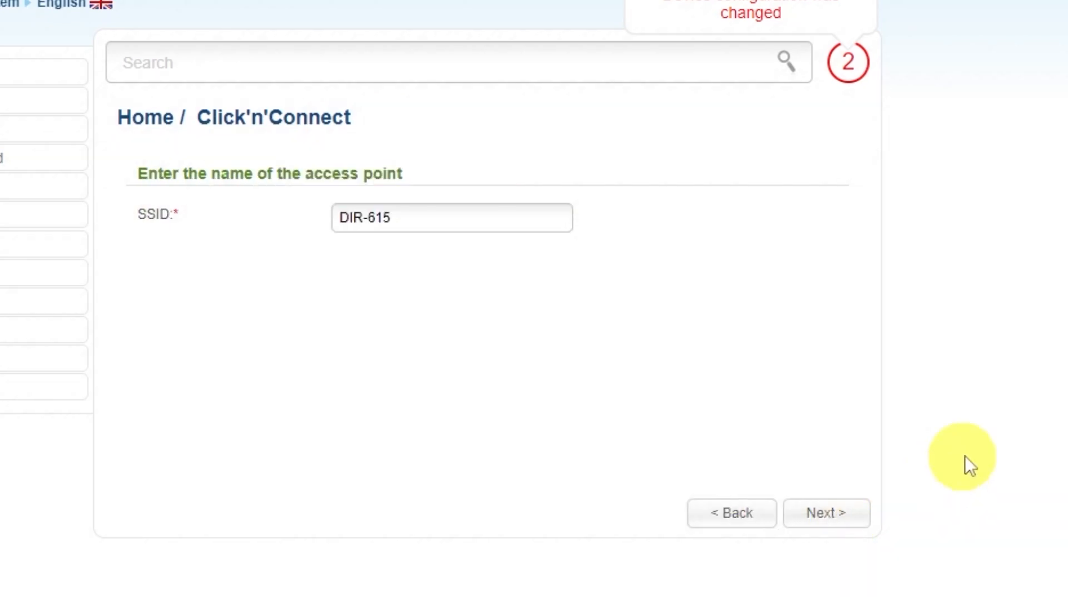
pyautogui.moveTo(992, 447)
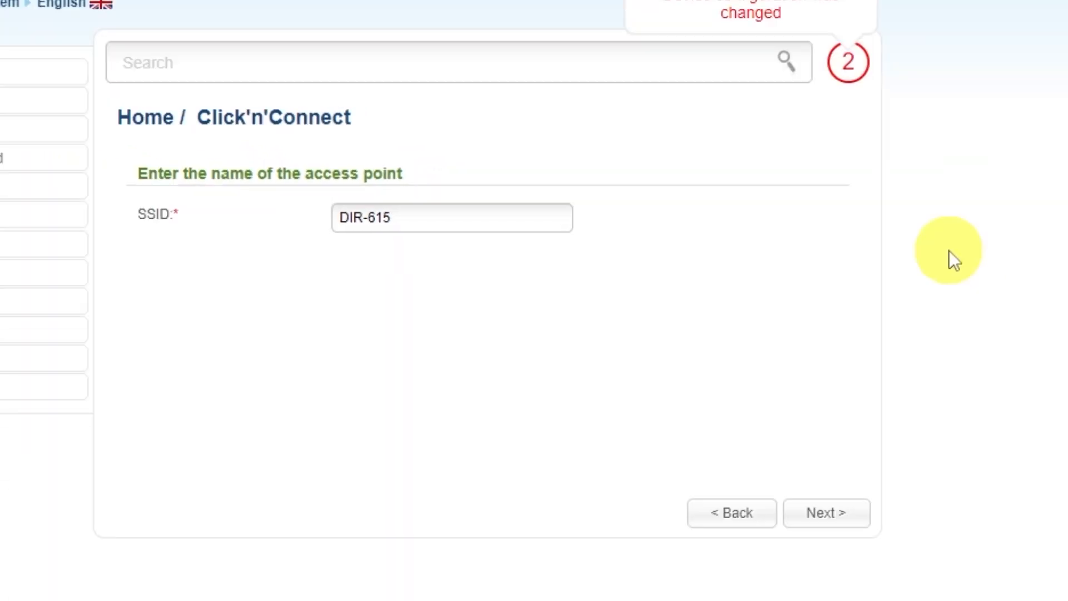
pyautogui.click(825, 511)
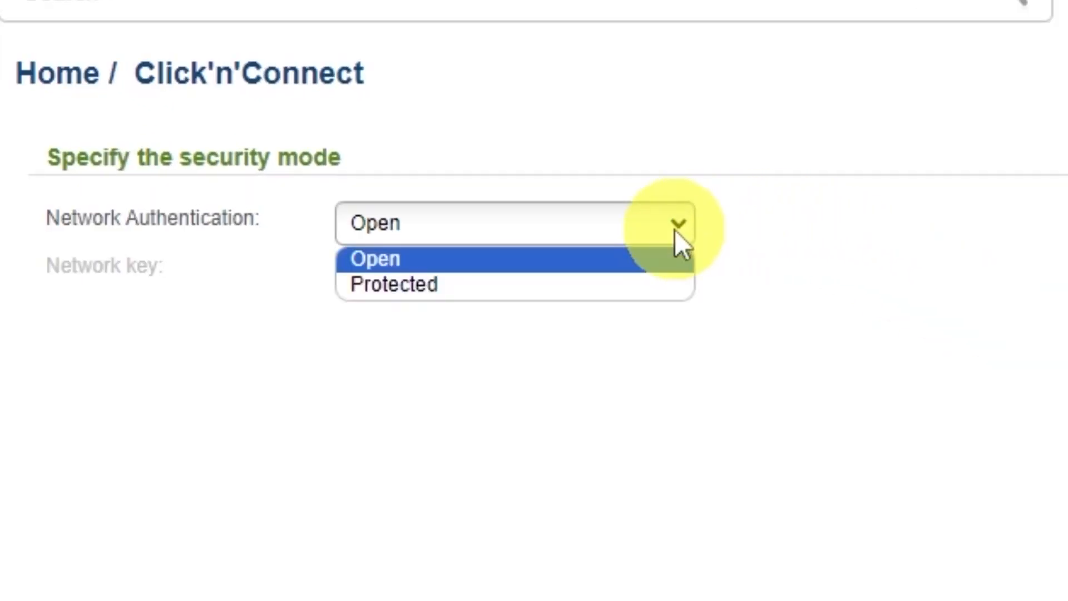
pyautogui.click(393, 284)
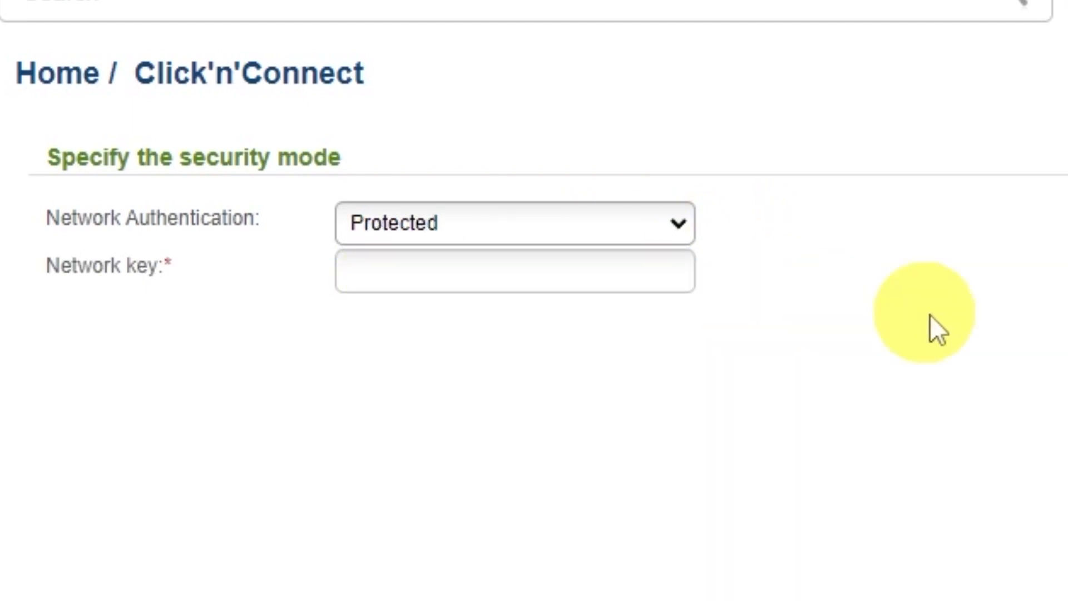
pyautogui.click(514, 270)
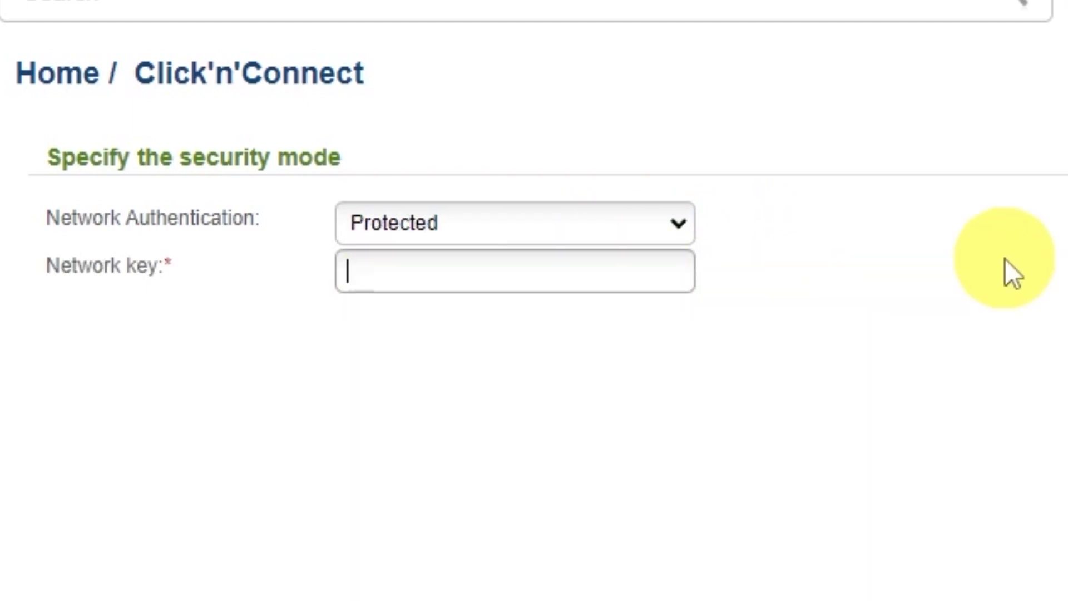
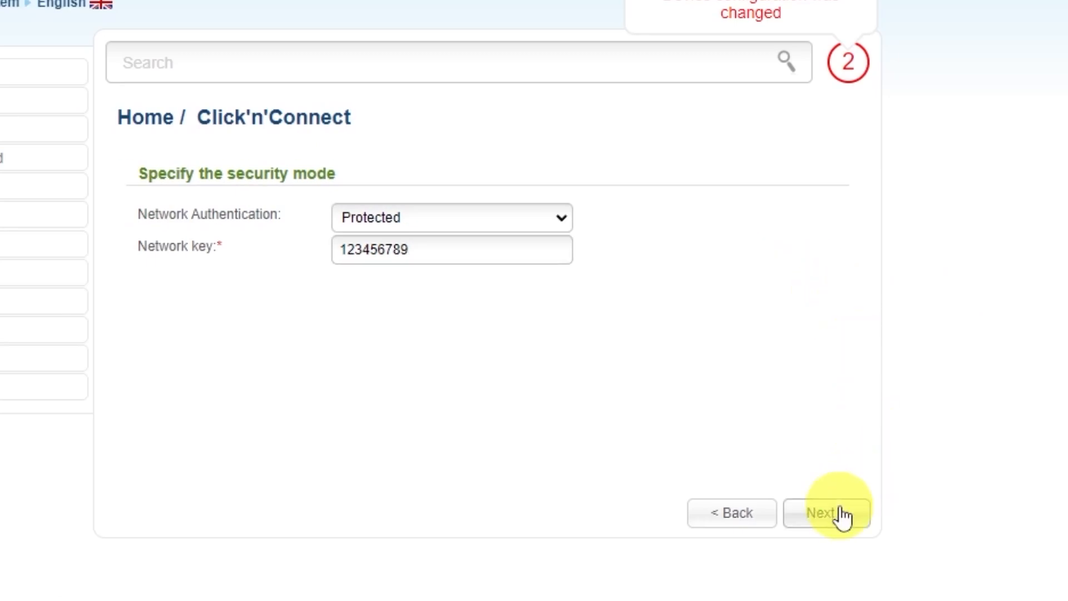
pyautogui.click(825, 511)
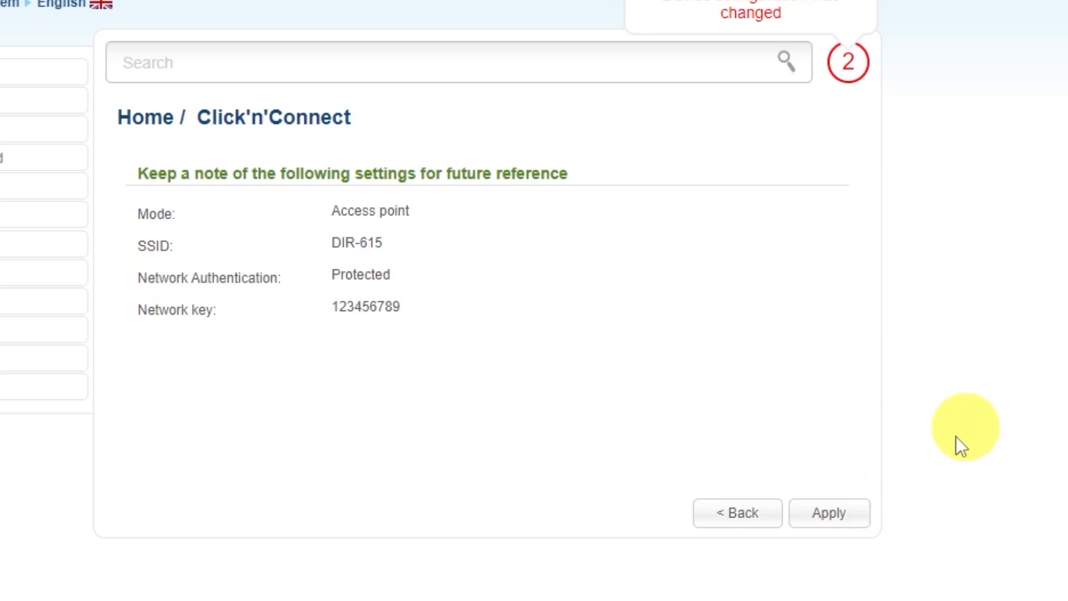
pyautogui.click(828, 511)
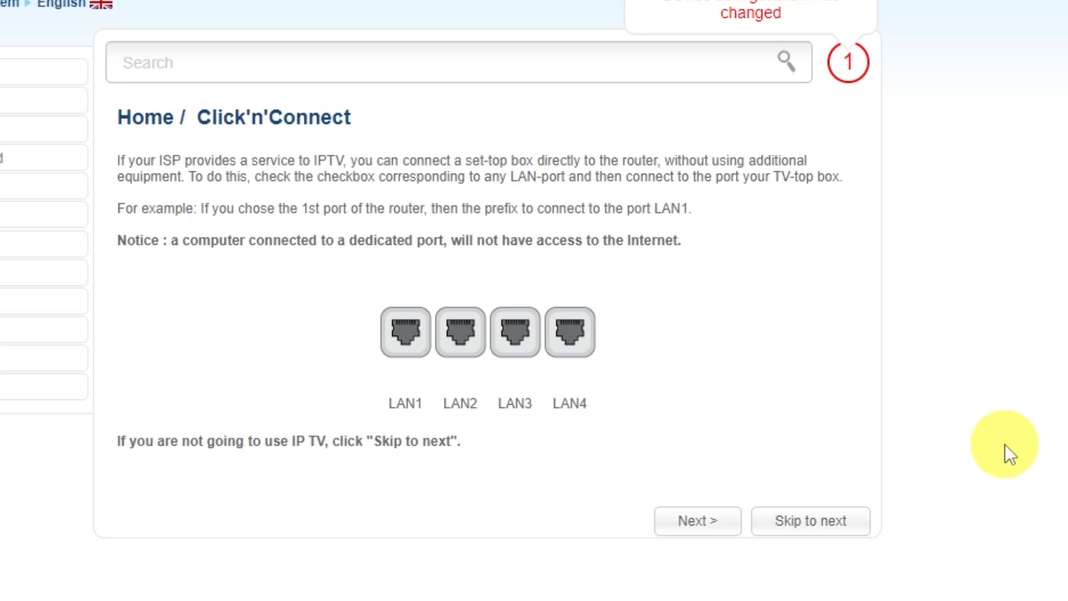
# - Skip the IPTV port setup and apply the completed wizard settings
pyautogui.click(810, 521)
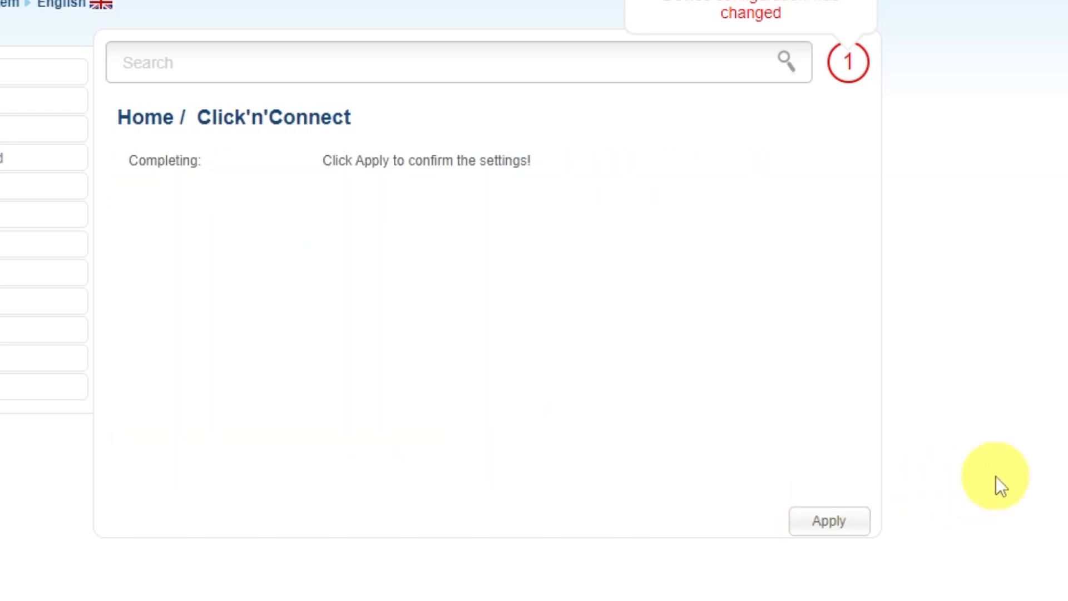
pyautogui.click(828, 521)
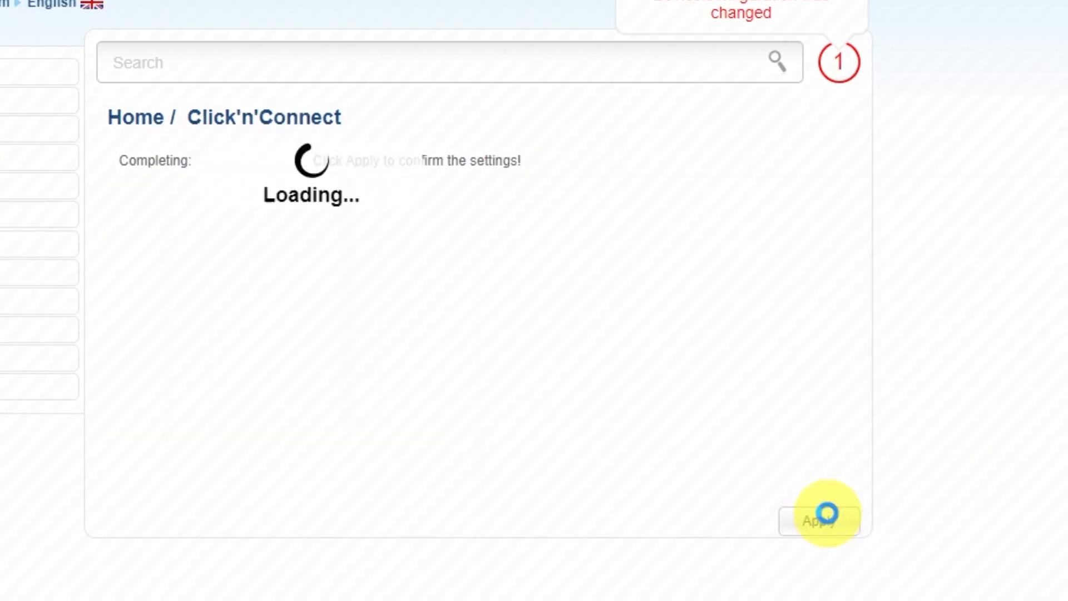
pyautogui.click(818, 520)
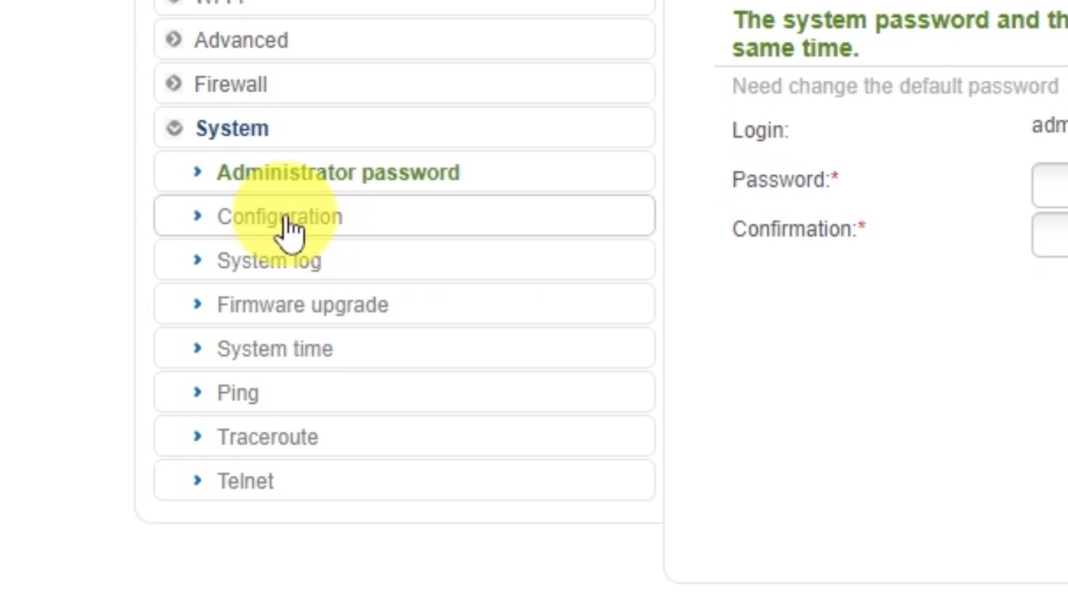
# - Save the current configuration on the System > Configuration page
pyautogui.click(281, 216)
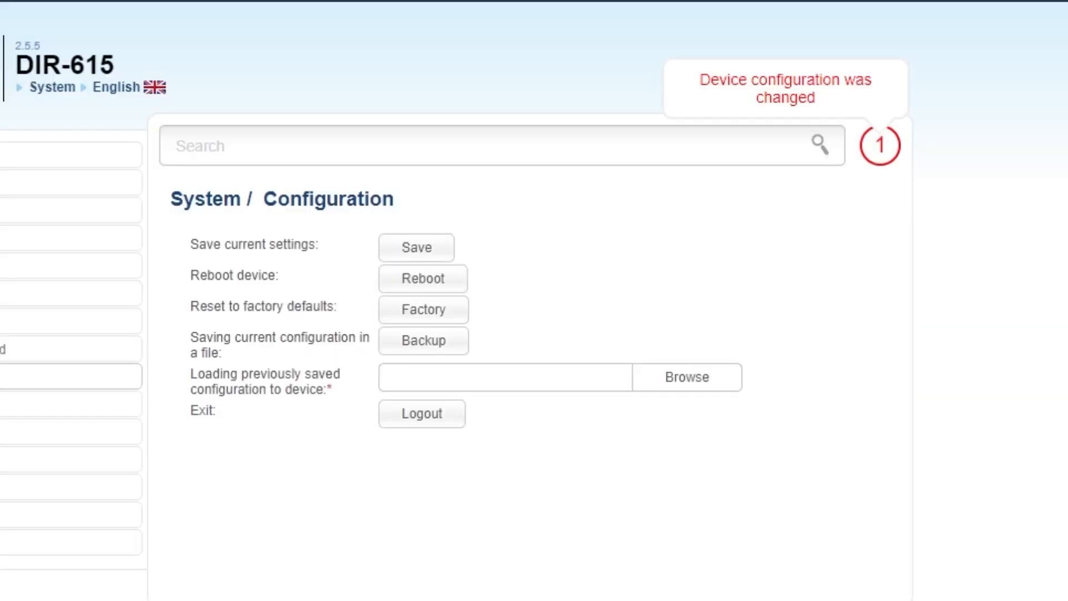
pyautogui.moveTo(902, 299)
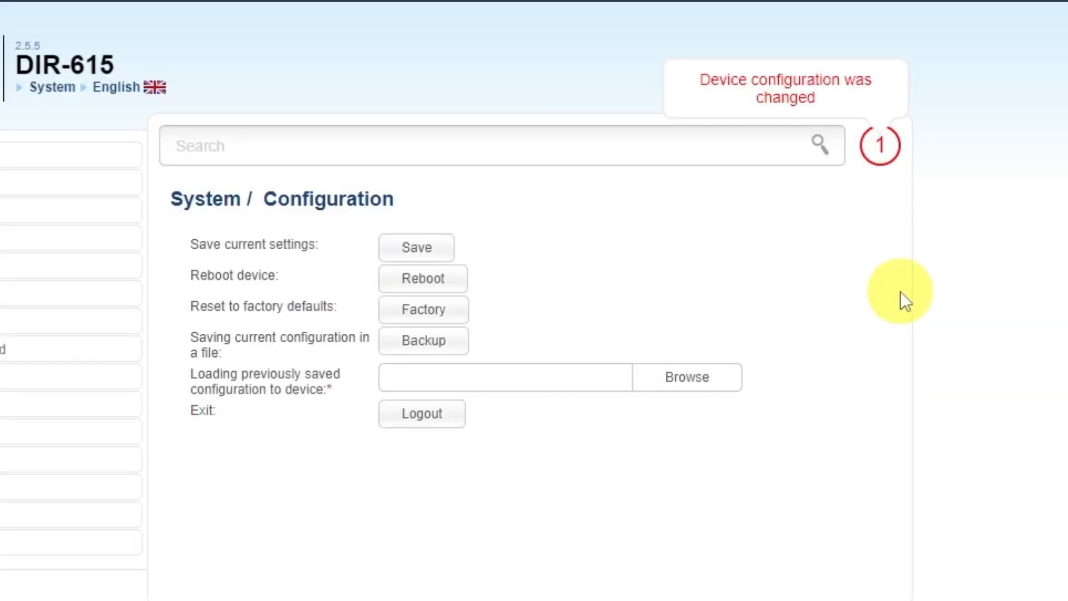
pyautogui.click(415, 247)
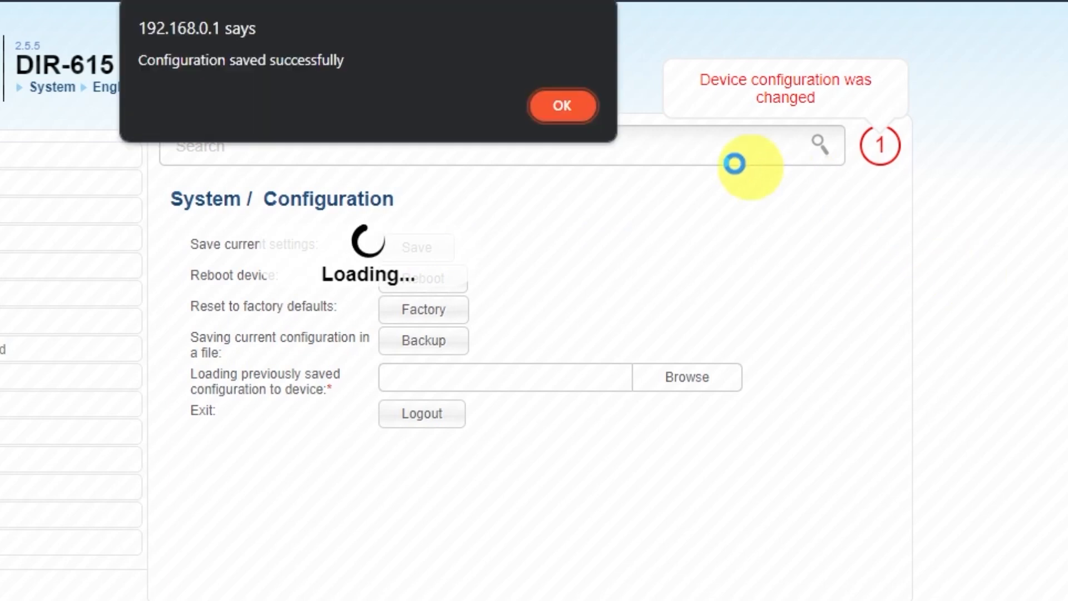
pyautogui.click(562, 107)
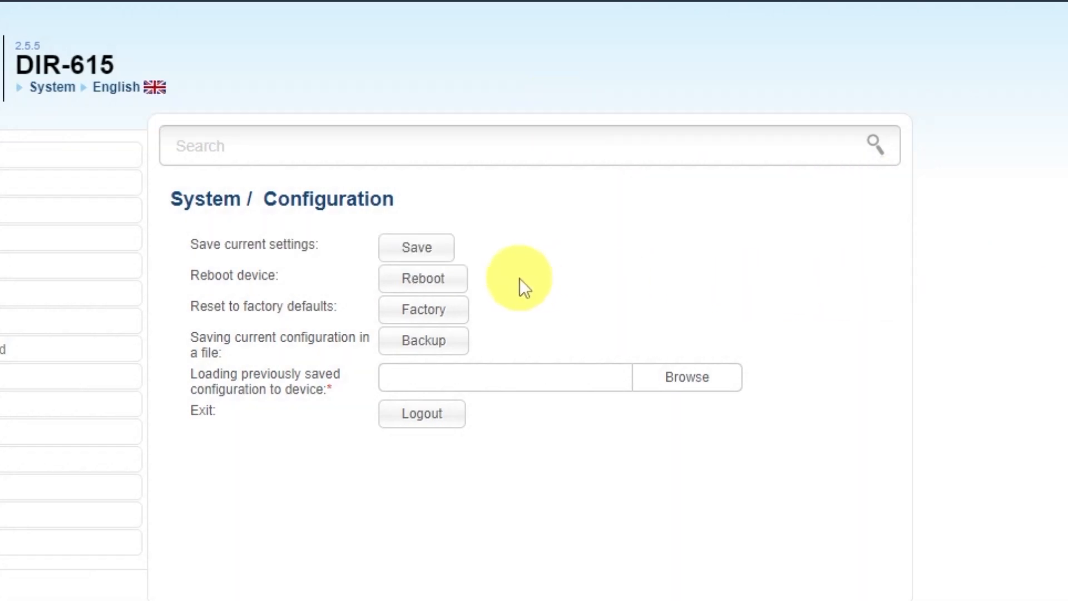
# - Reboot the router, confirm it, and leave on a fresh browser tab
pyautogui.click(423, 278)
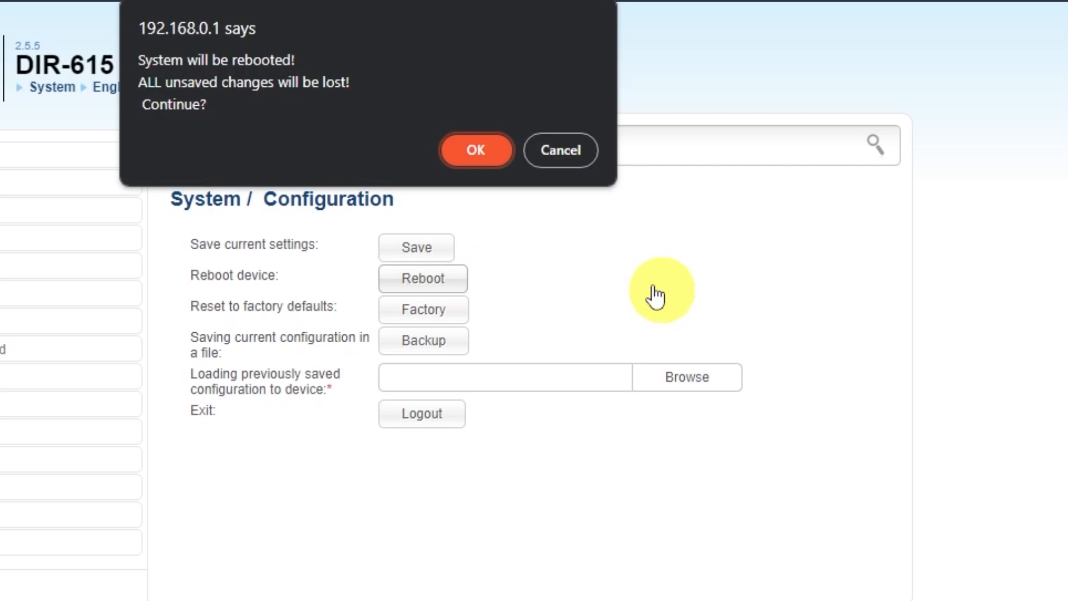
pyautogui.click(475, 151)
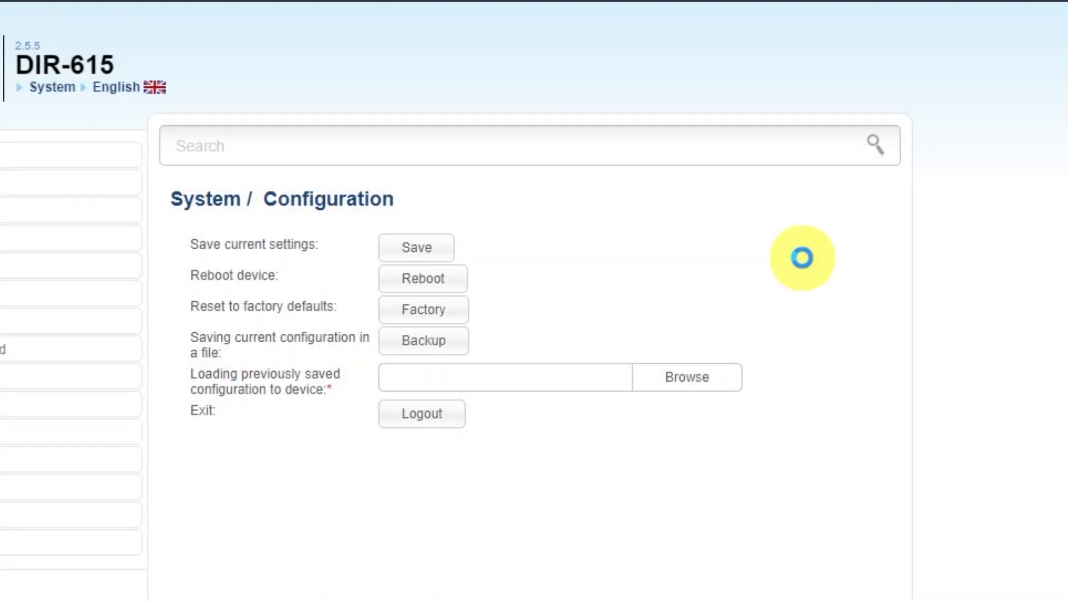
pyautogui.click(355, 26)
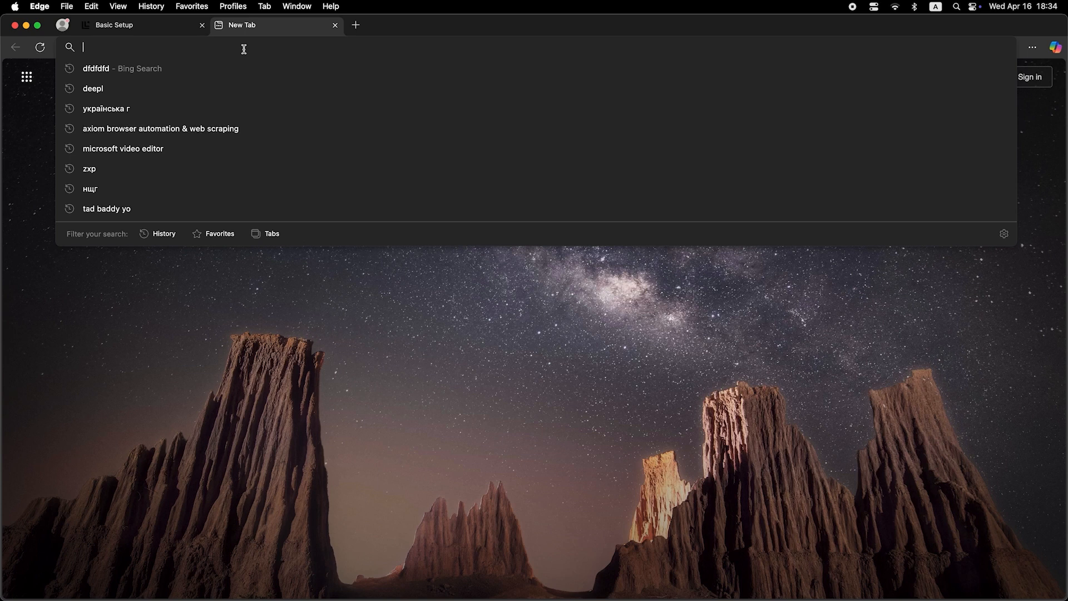